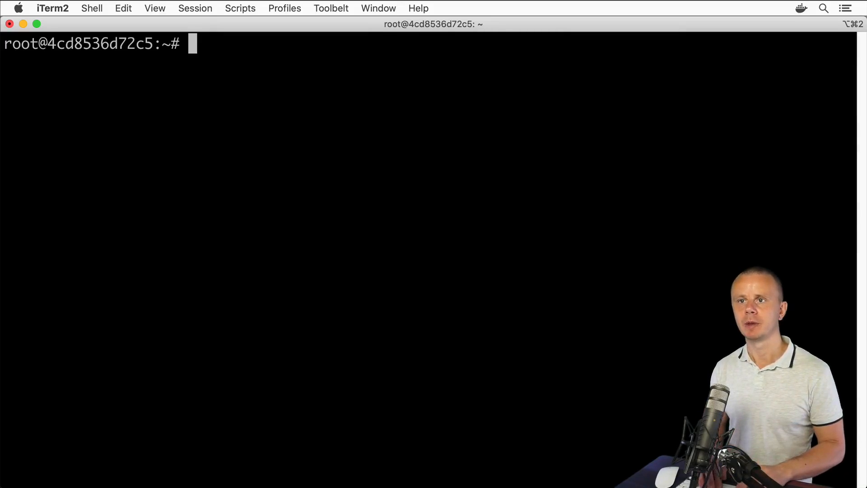
Type 'find / -name kernel -type d' at the prompt
type("find")
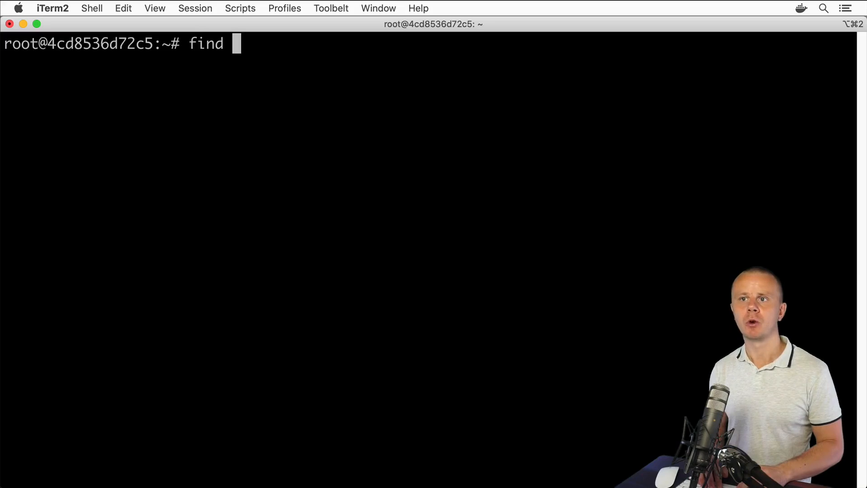
type("/")
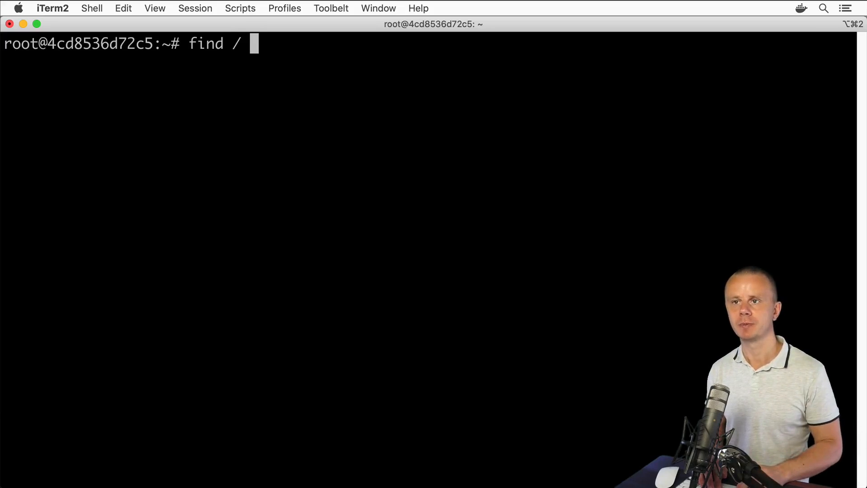
type("-name")
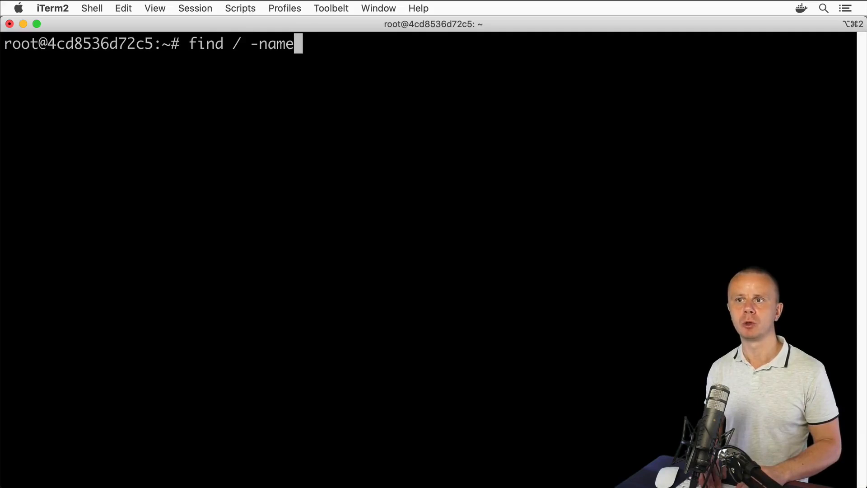
type("ker")
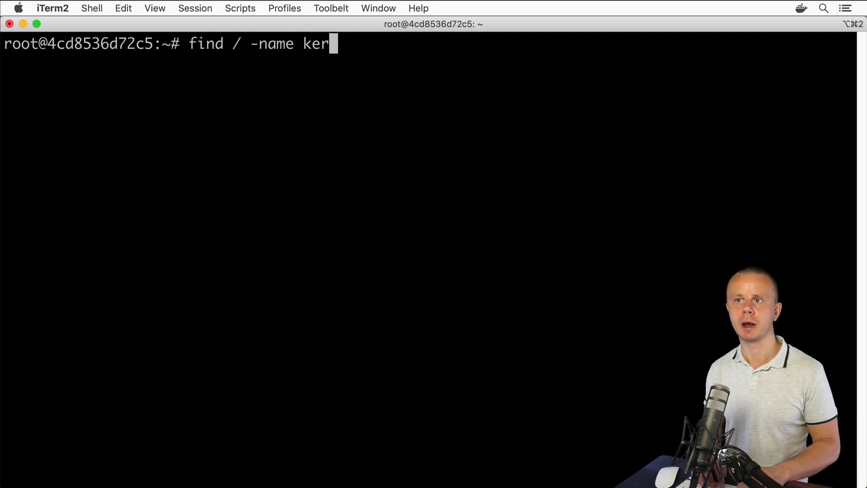
type("nel")
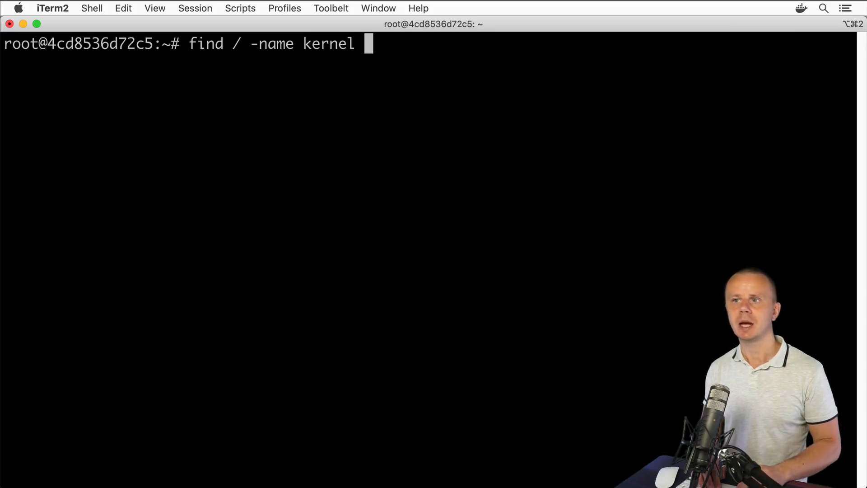
type("-type")
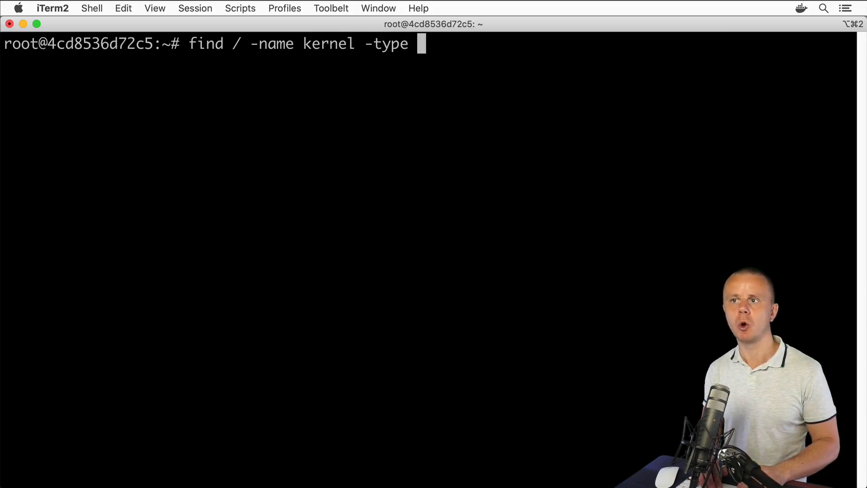
type("d")
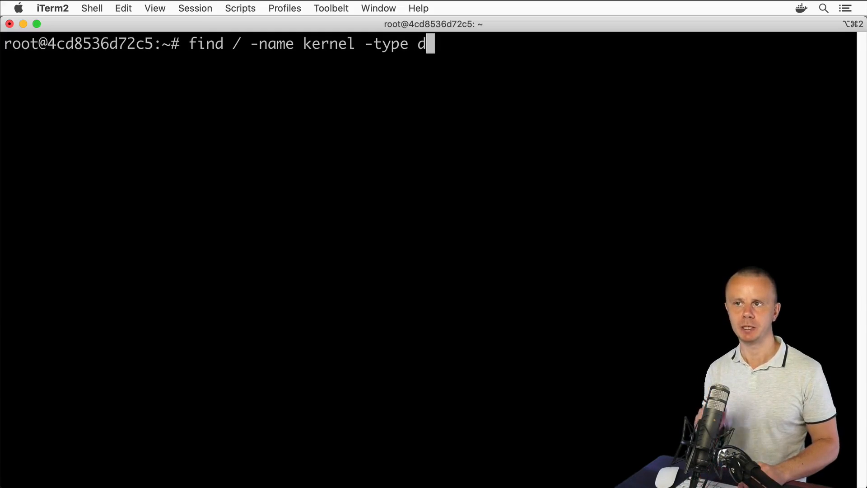
Append '-exec ls -l --color {} \;' to the find command without running it
type("-exec")
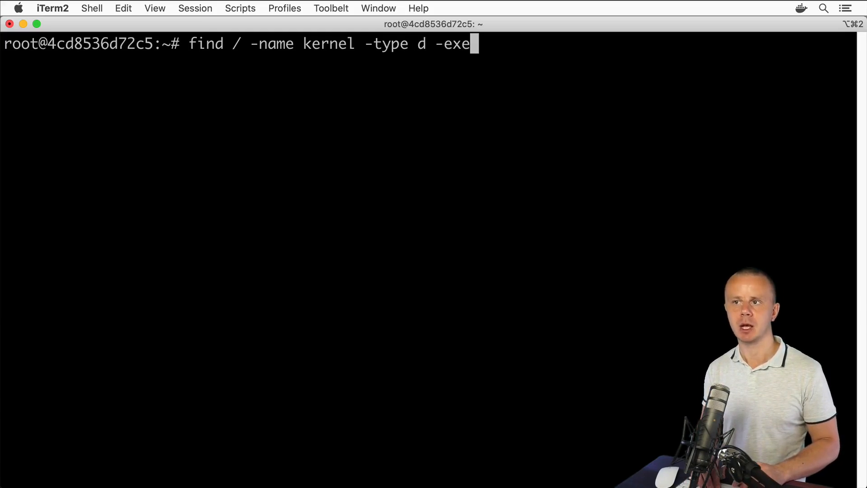
type("c")
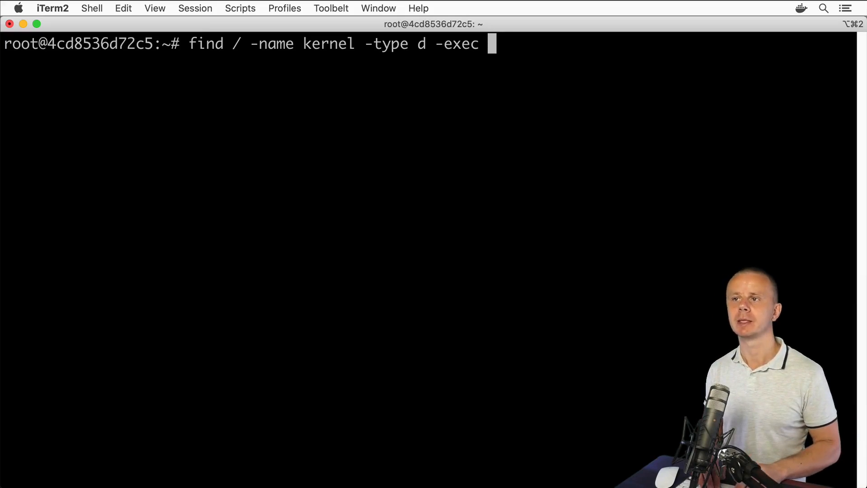
type("ls -l")
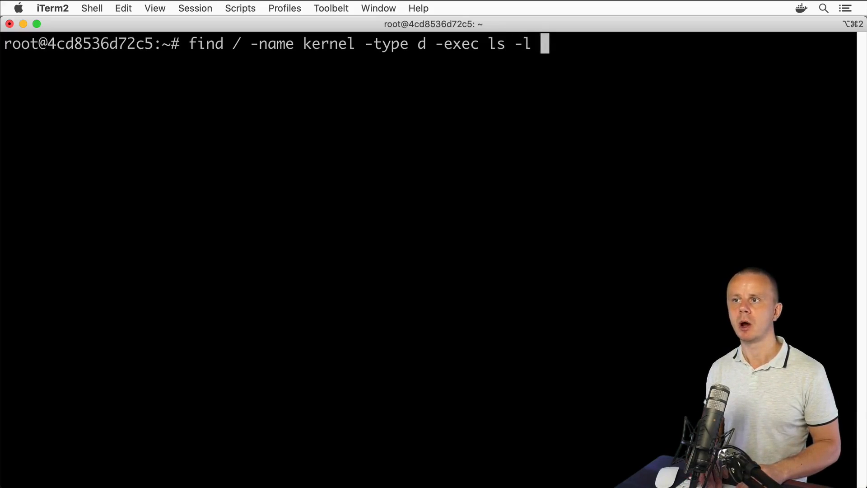
type("--colo")
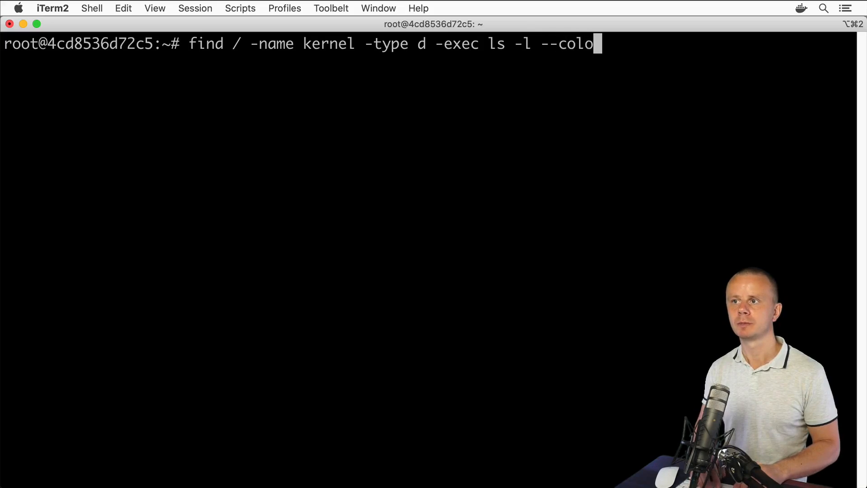
type("r")
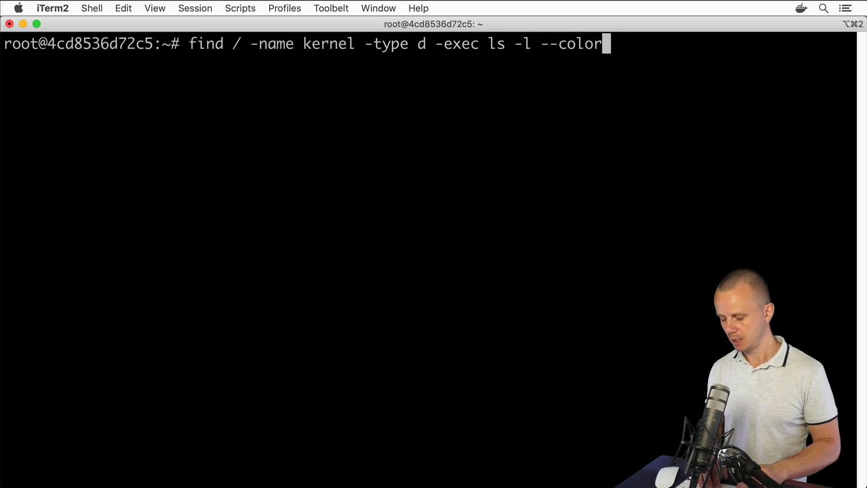
type("{}")
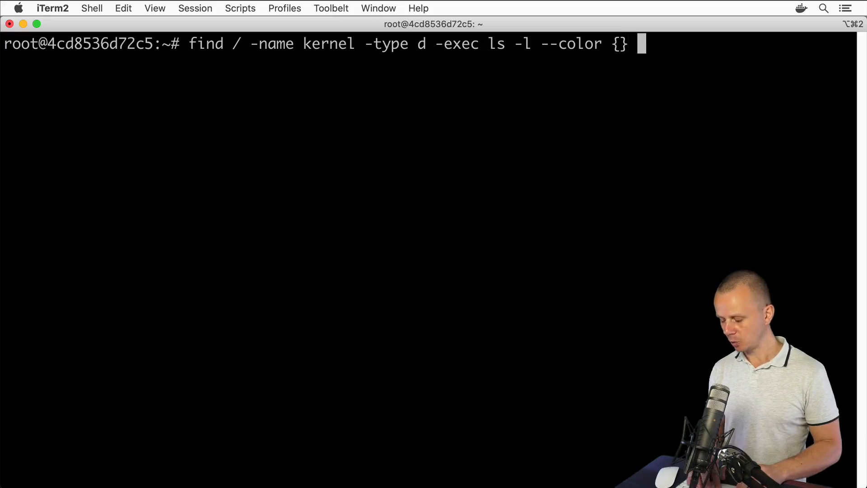
type("\\;")
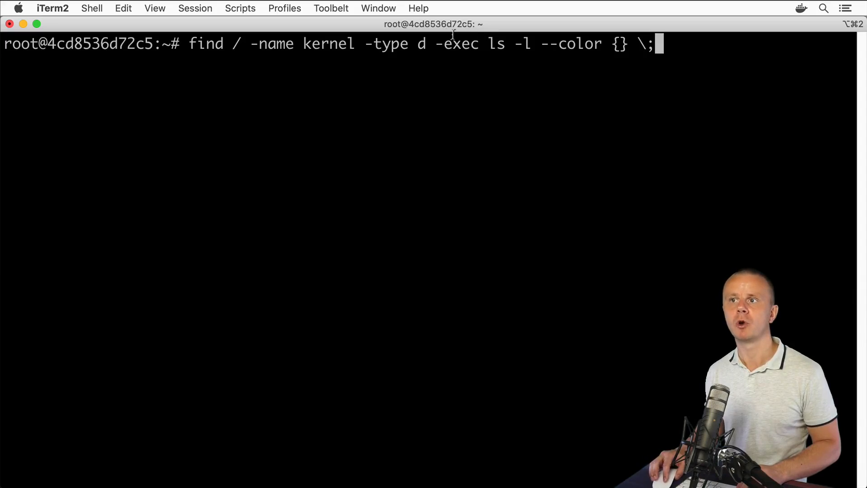
left_click_drag(489, 44, 575, 44)
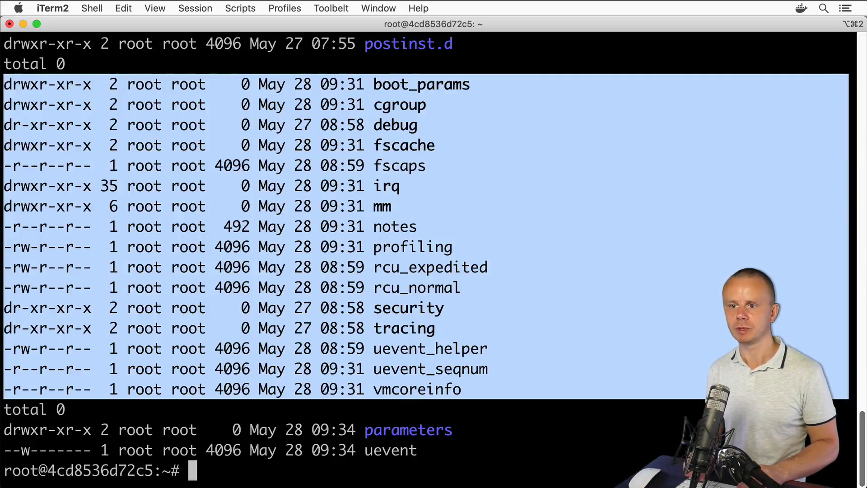
Run the find -exec ls -l --color command to list each kernel directory
type("find / -name kernel -type d -exec ls -l --color")
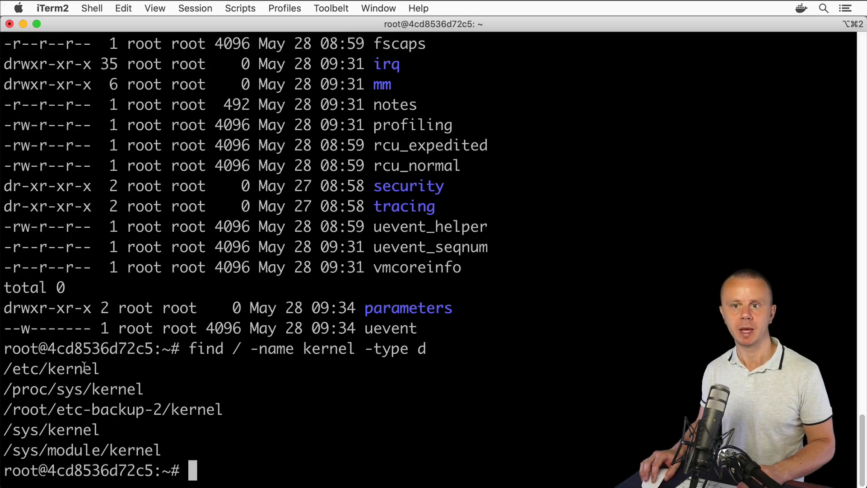
Run plain 'find / -name kernel -type d' to list five paths, then begin typing ls
double_click(47, 368)
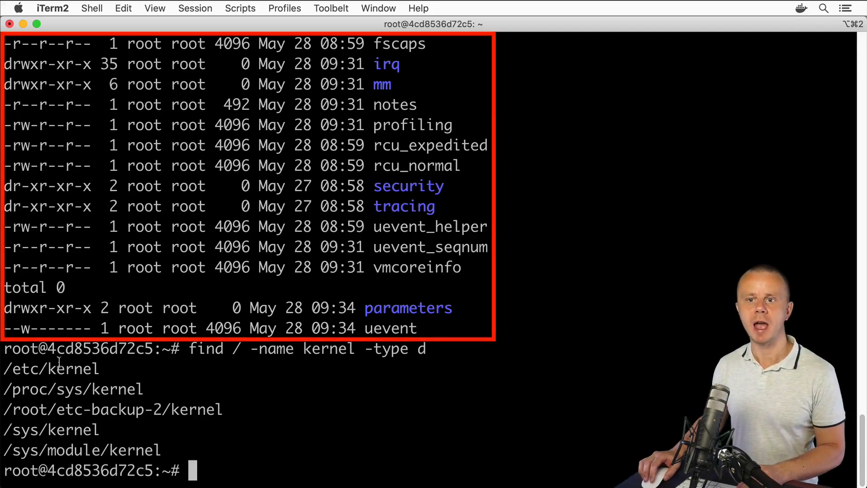
type("ls")
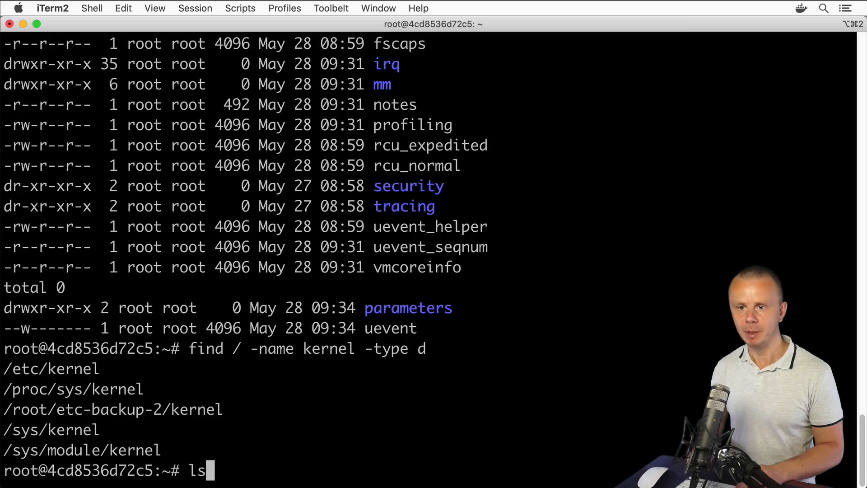
List /sys/module/kernel with 'ls -l', pasting the path from the find output
type("-l")
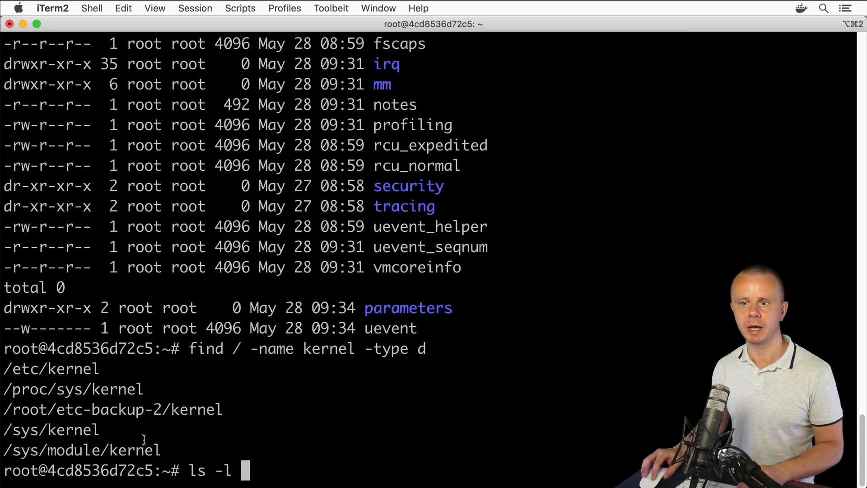
double_click(81, 449)
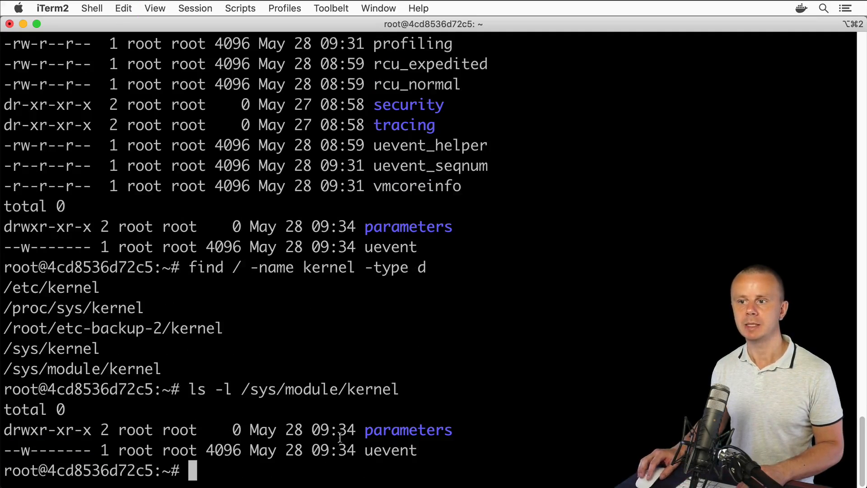
left_click_drag(22, 205, 417, 246)
type("find / -name kernel -type d")
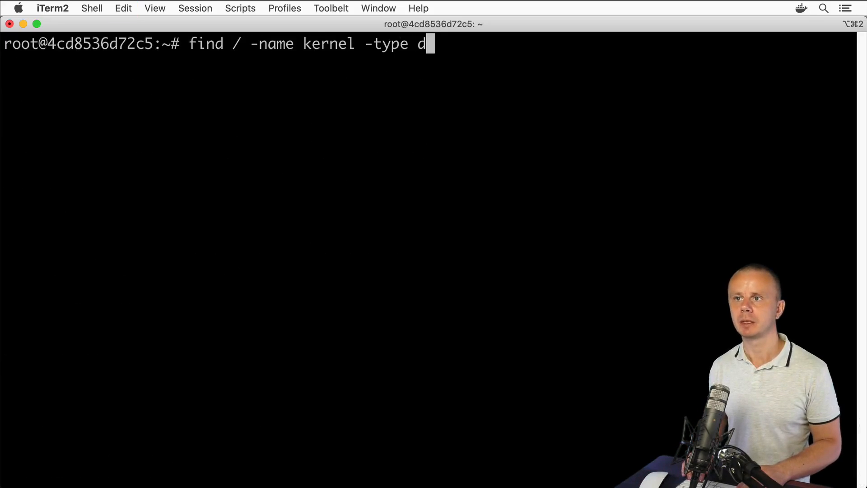
Add '-exec ls -l --color {} \;' to the recalled kernel find command
type("-exec ls -l --color {} \\;")
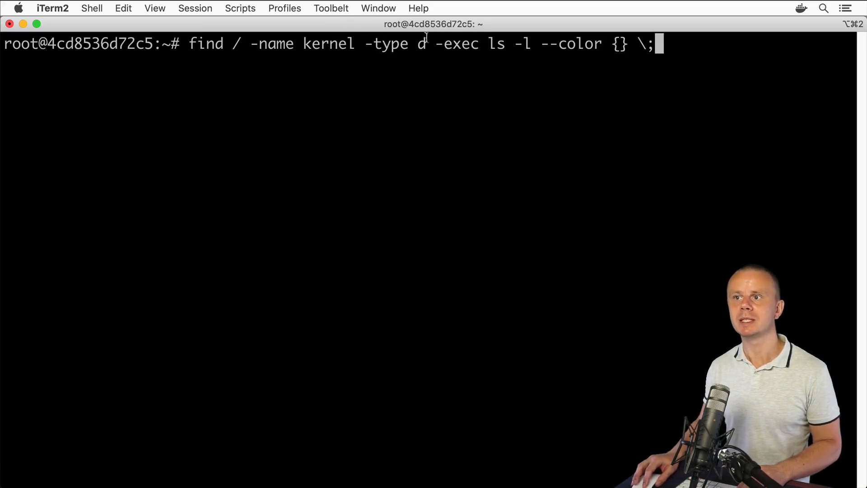
double_click(619, 43)
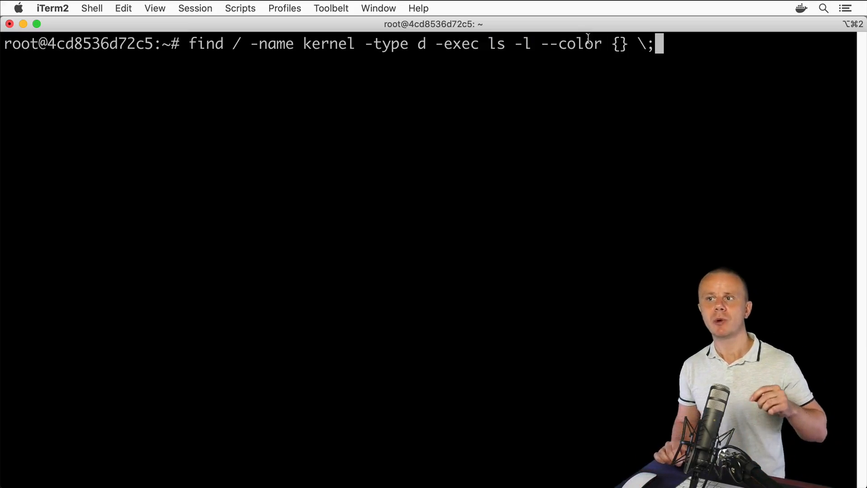
mouse_move(599, 61)
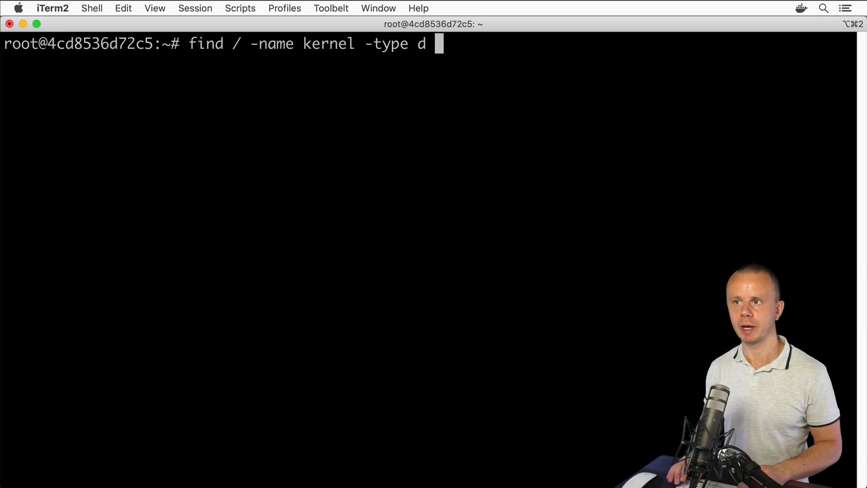
Replace -exec with '| xargs ls -l --color' after the find command
type("|")
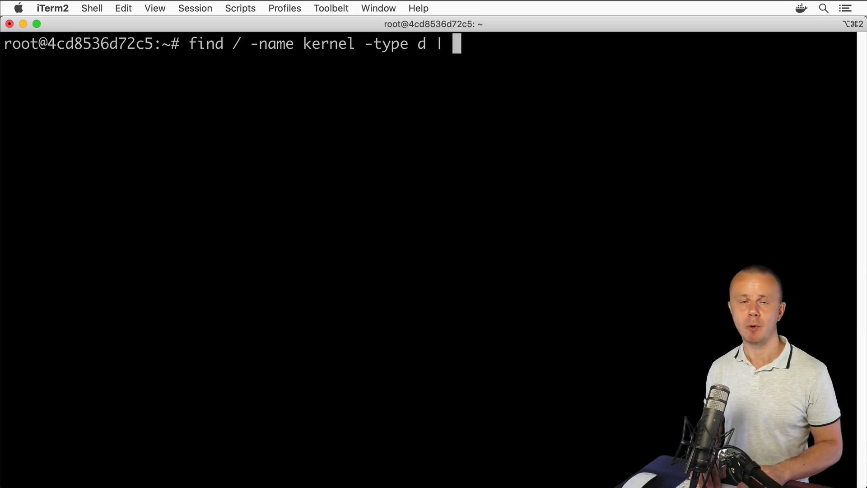
type("xa")
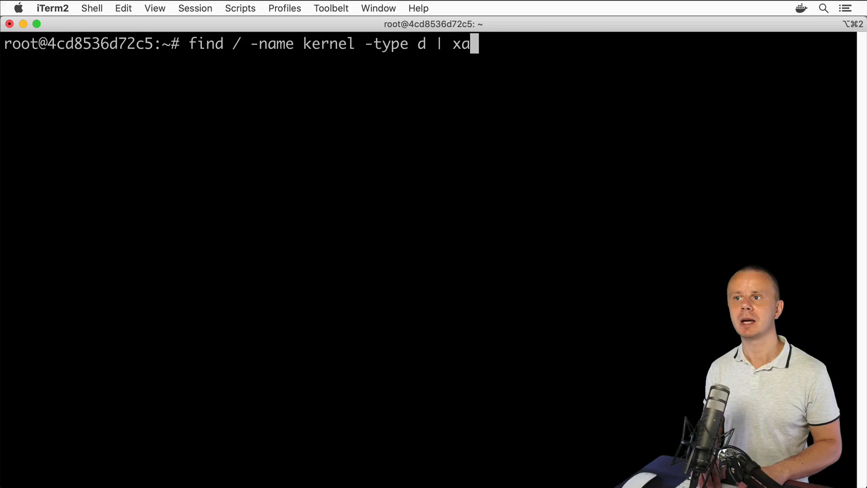
type("rgs")
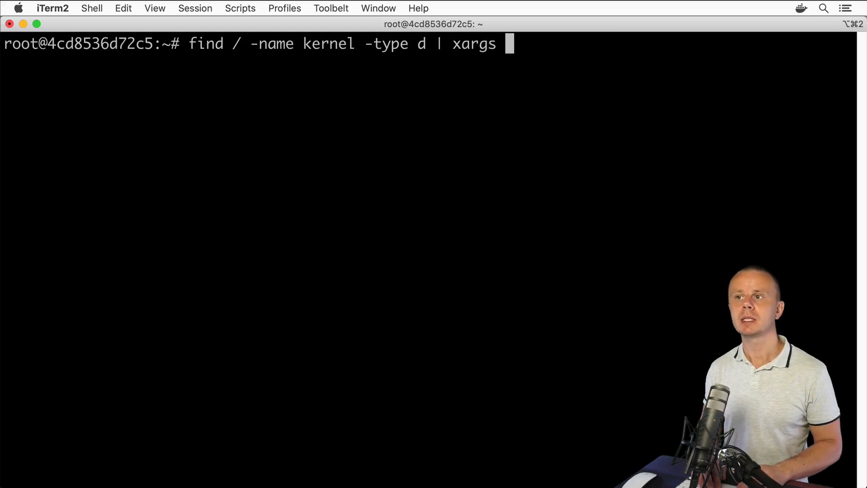
type("ls -l")
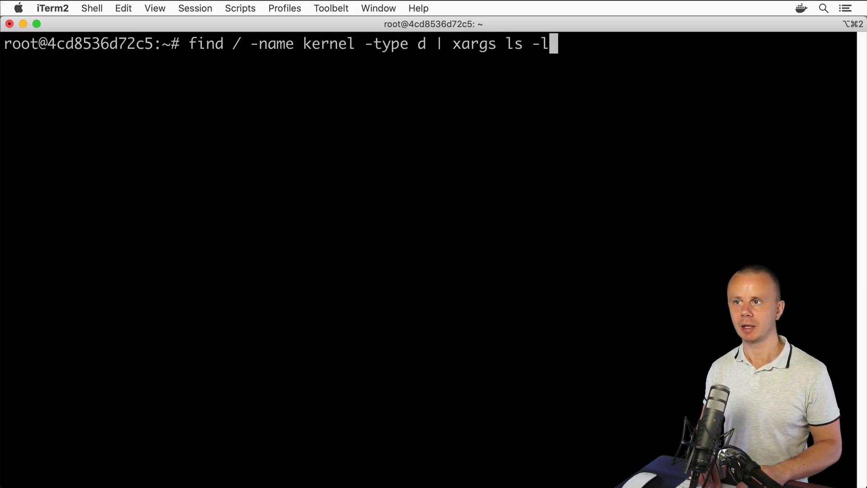
type("--color")
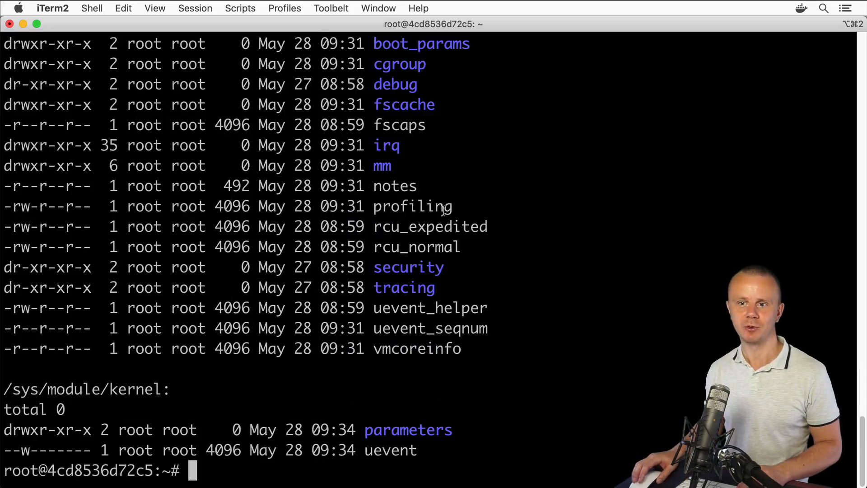
mouse_move(309, 368)
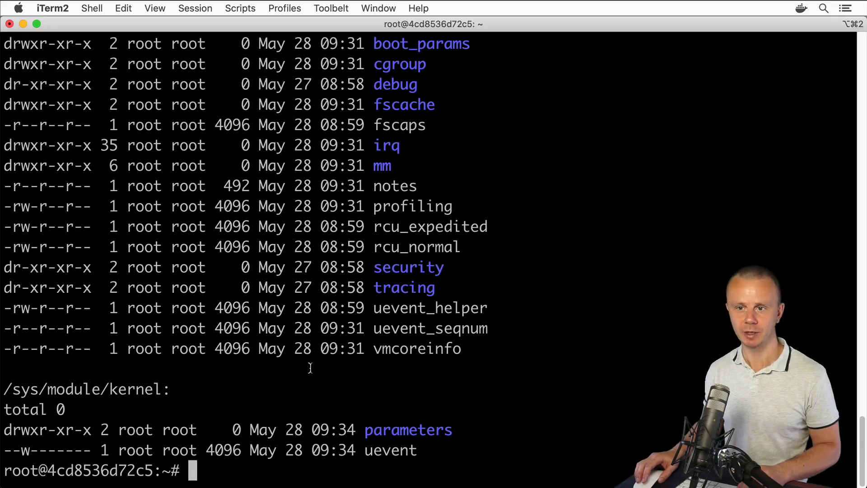
mouse_move(2, 393)
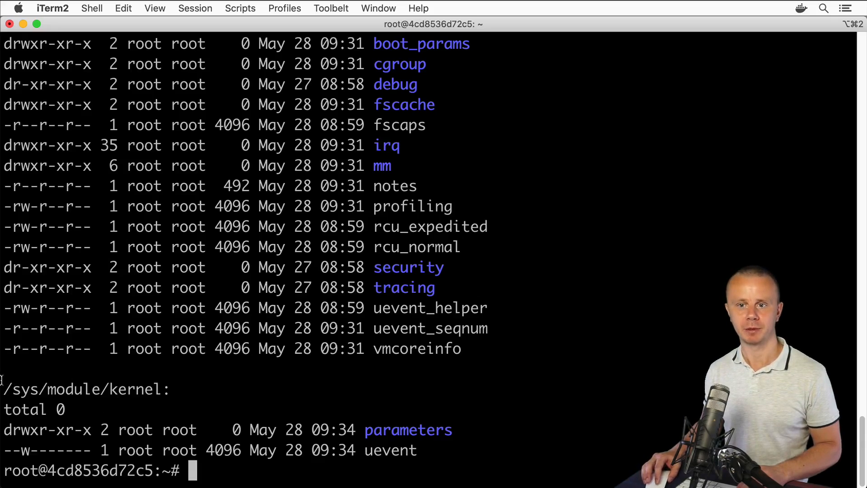
Run 'find / -name kernel -type d | xargs ls -l --color' to list each directory
left_click_drag(3, 389, 149, 389)
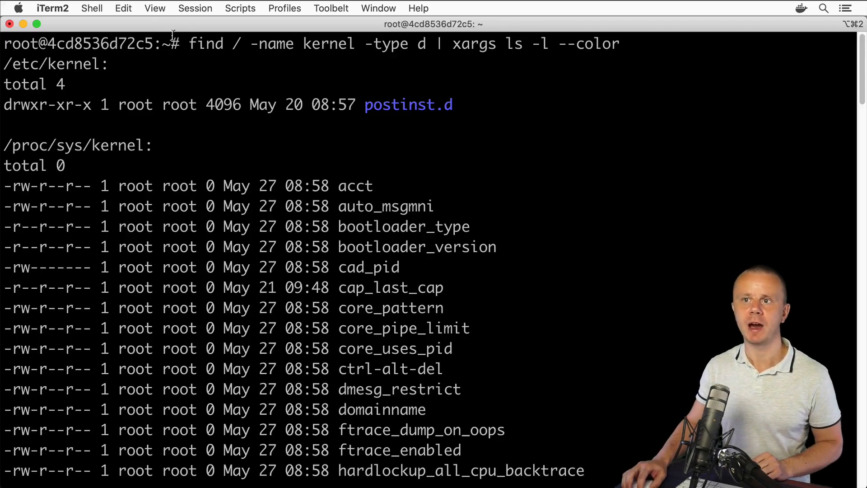
double_click(473, 44)
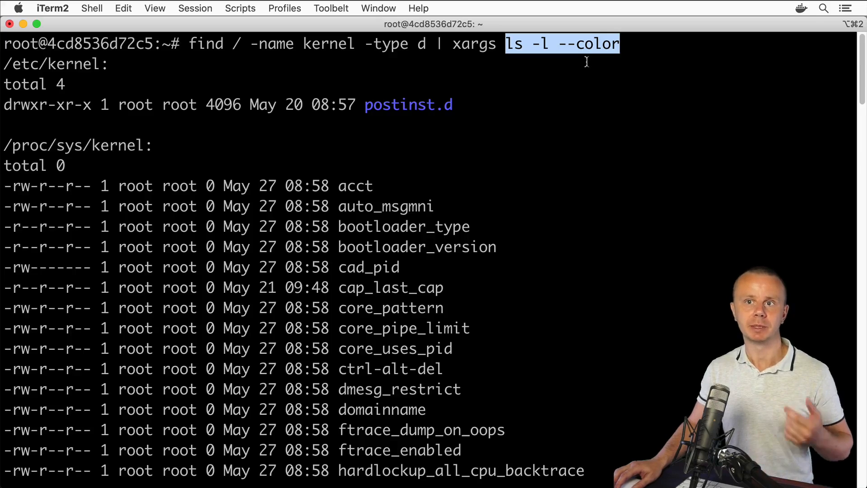
mouse_move(481, 117)
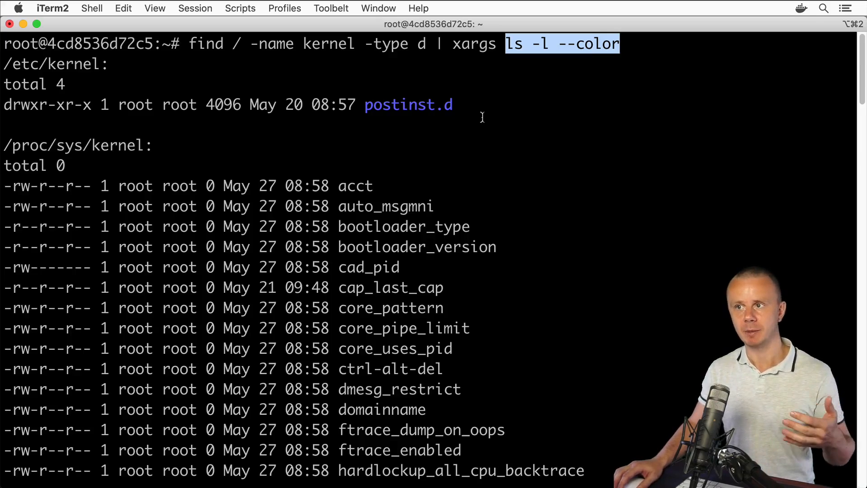
mouse_move(332, 164)
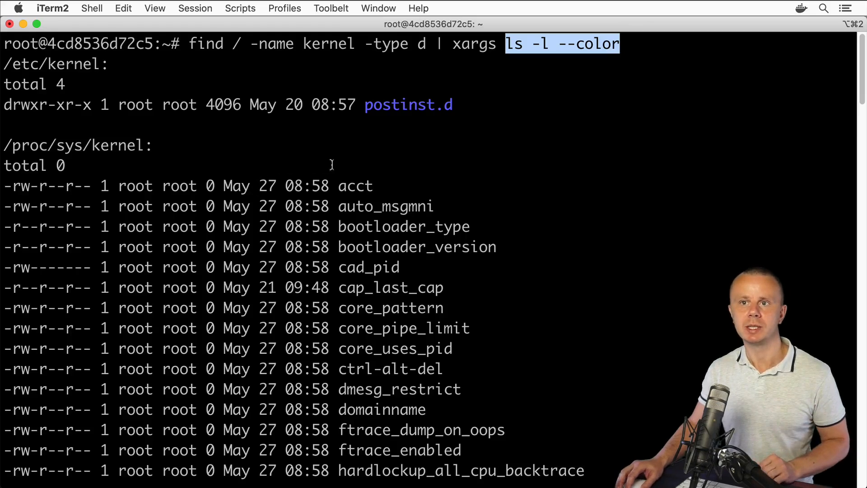
mouse_move(5, 68)
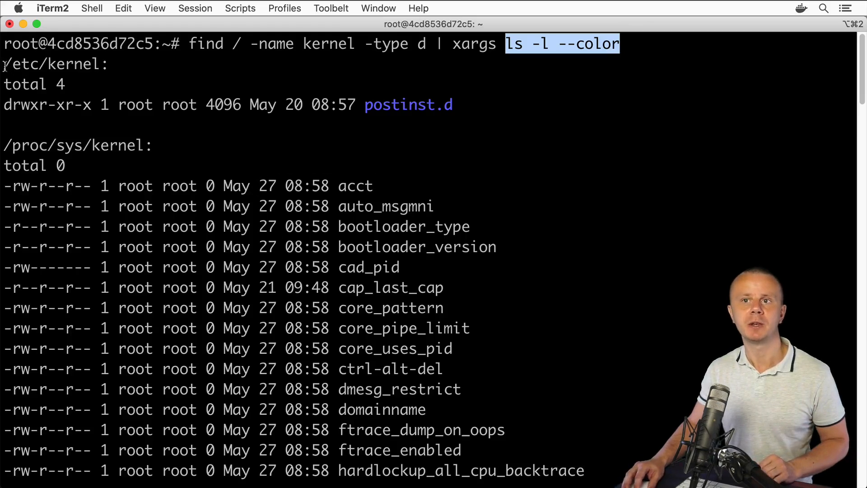